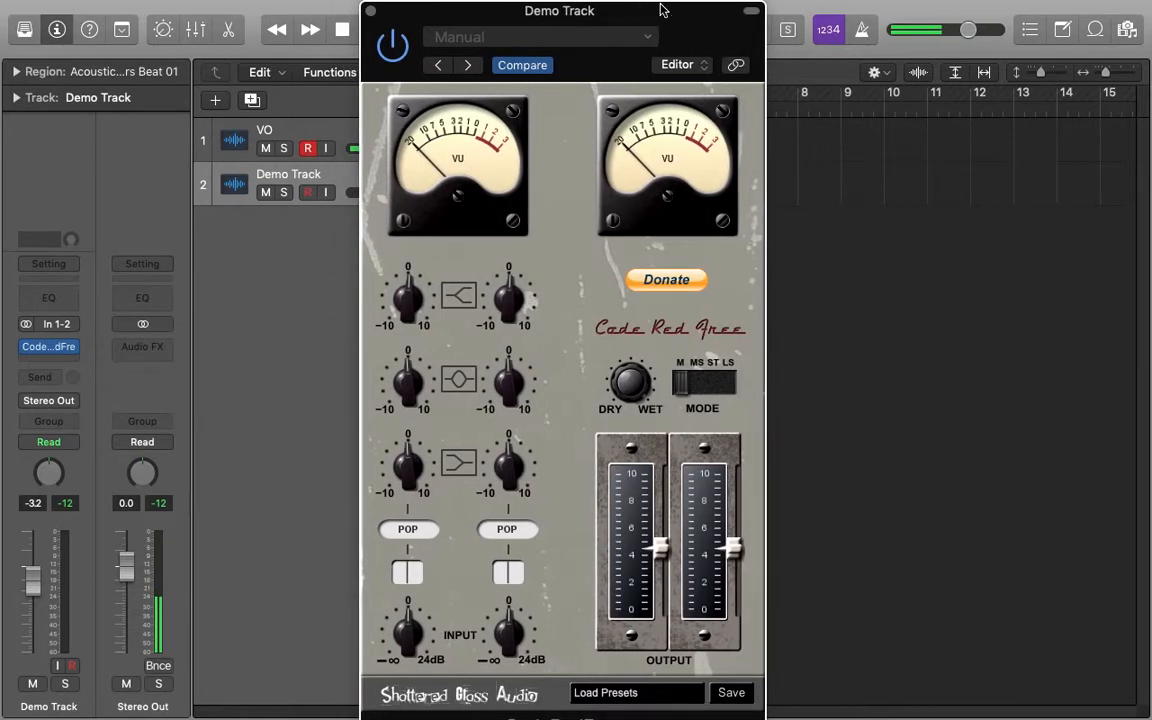
mouse_move(678, 22)
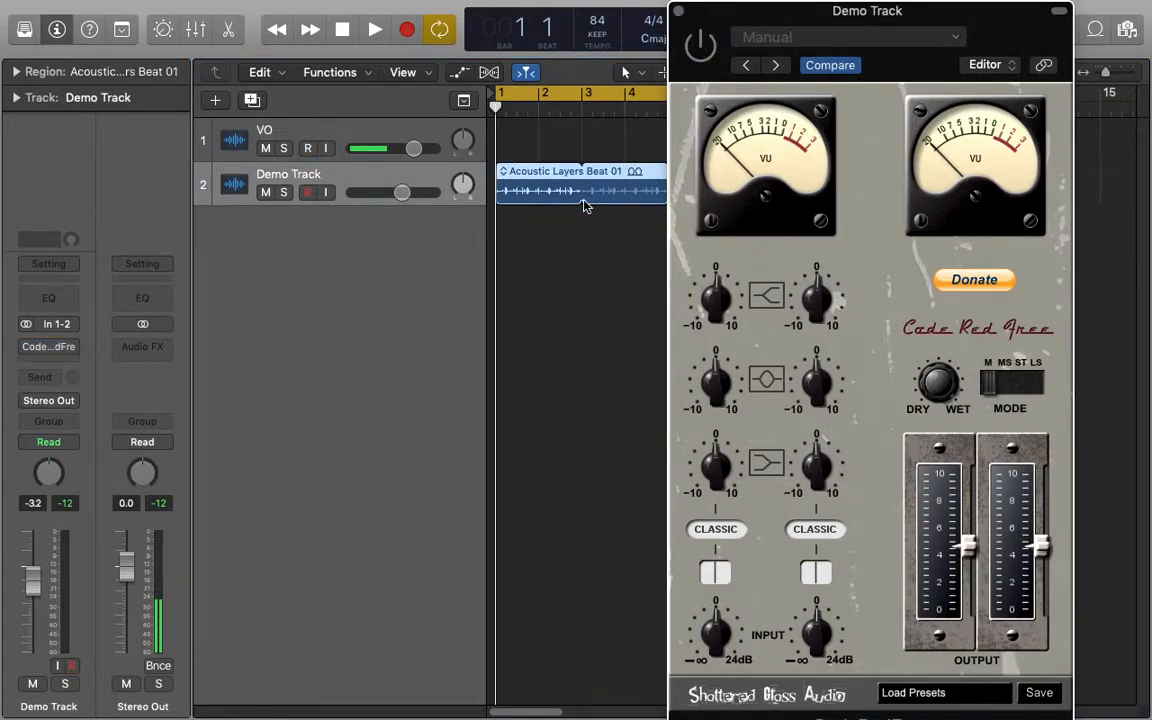
left_click(371, 28)
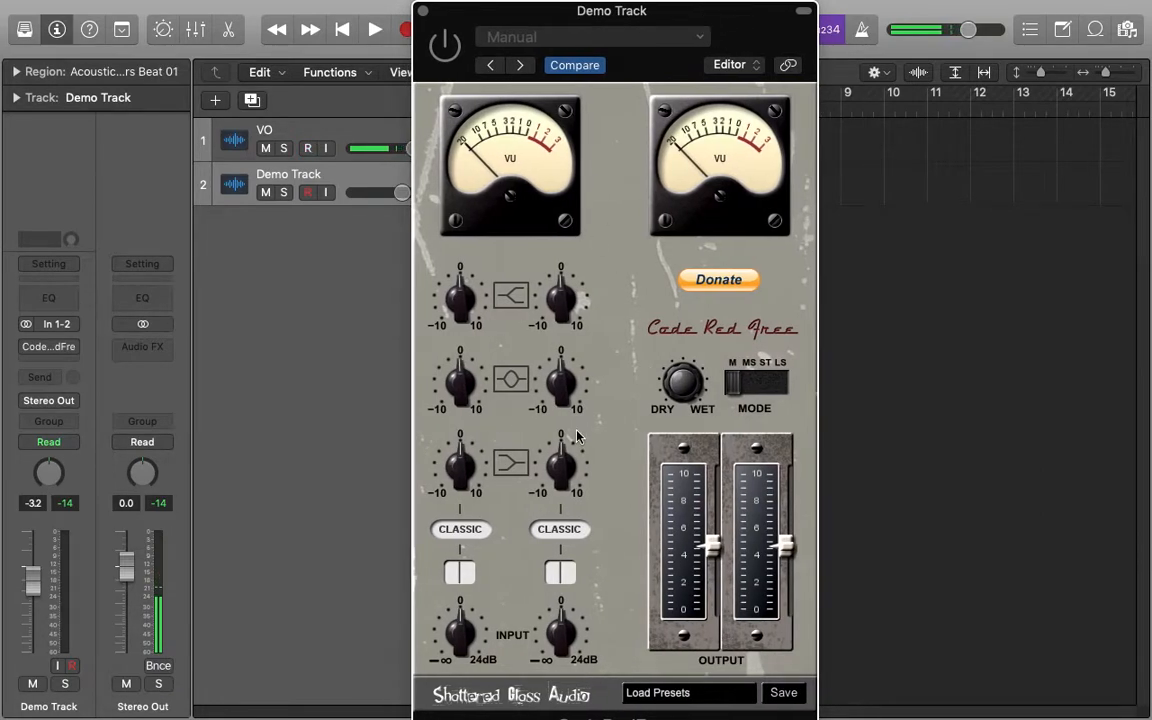
left_click(302, 147)
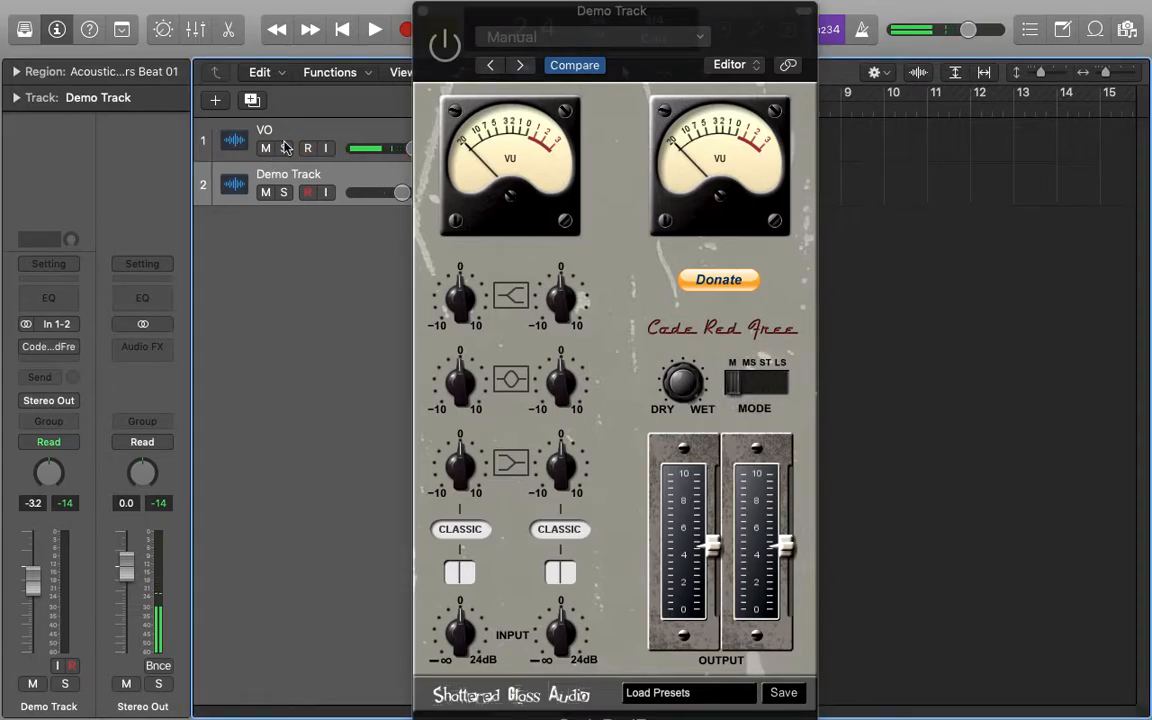
Step: Switch Code Red Free back on and pull its output level down
left_click(306, 147)
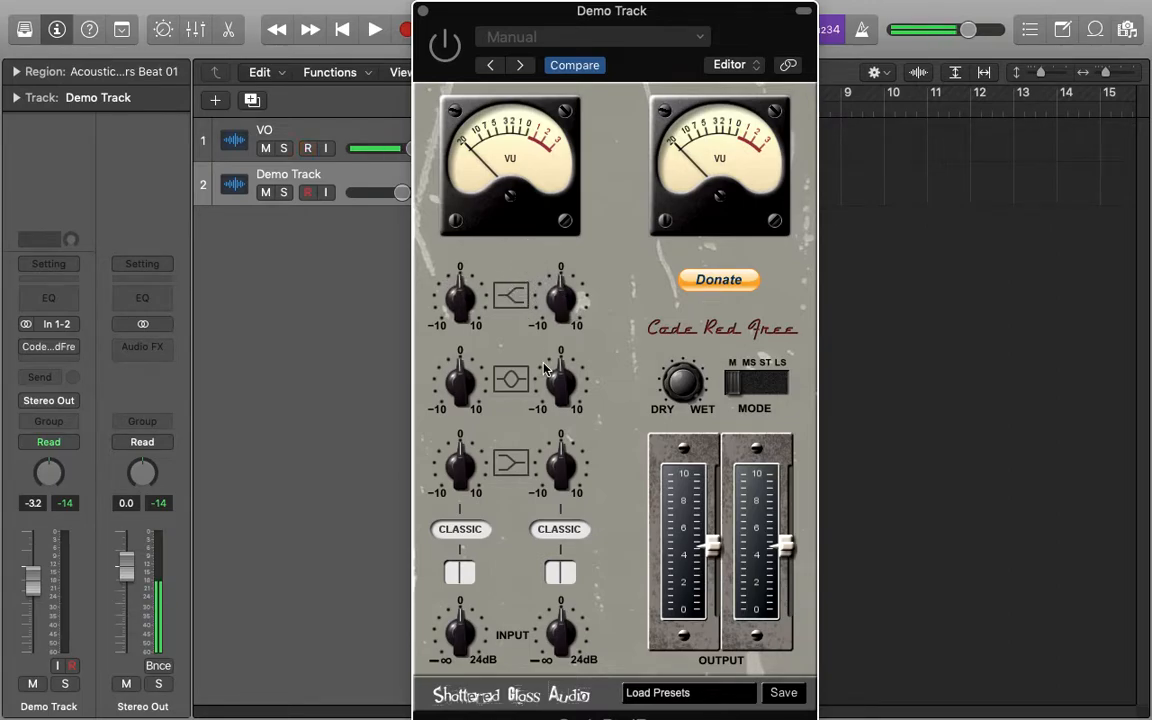
mouse_move(614, 498)
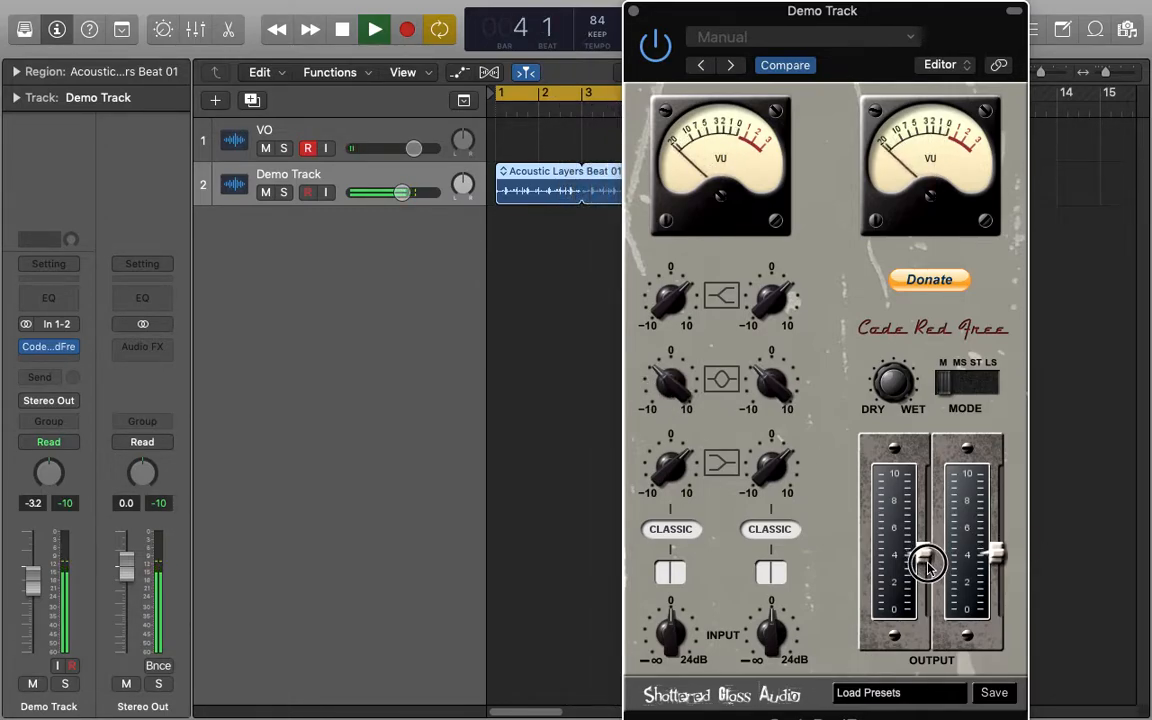
left_click_drag(920, 560, 920, 585)
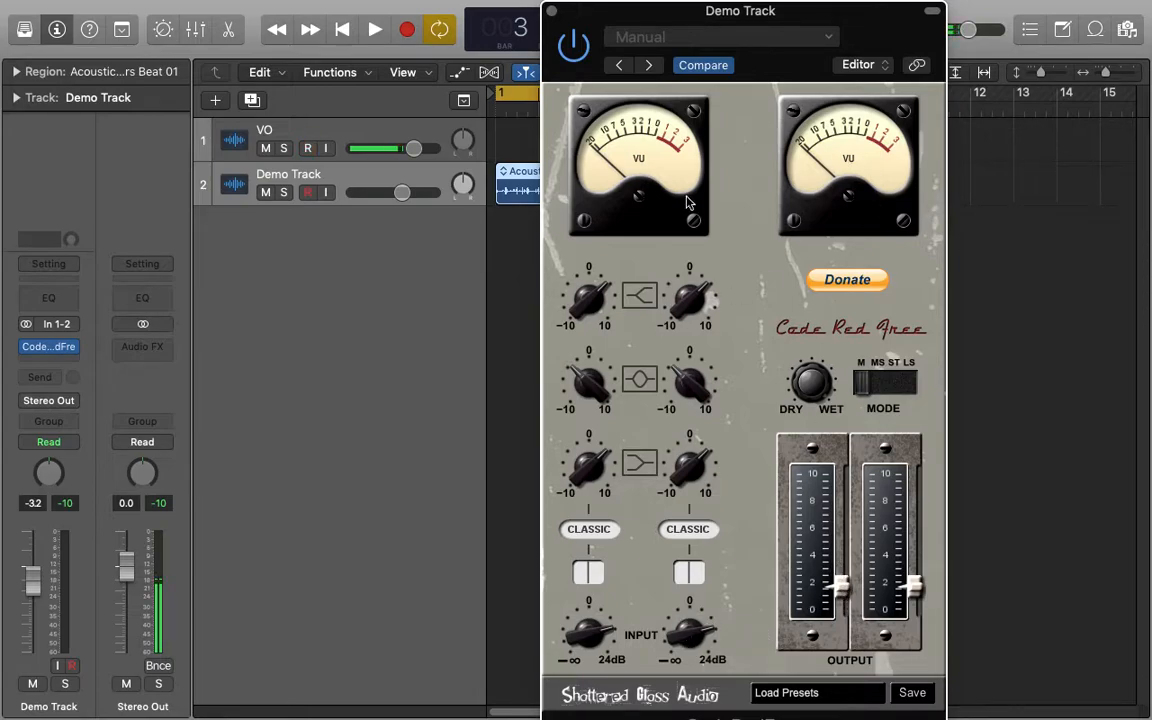
Step: Bypass Code Red Free to compare, then switch it back on during playback
left_click(307, 148)
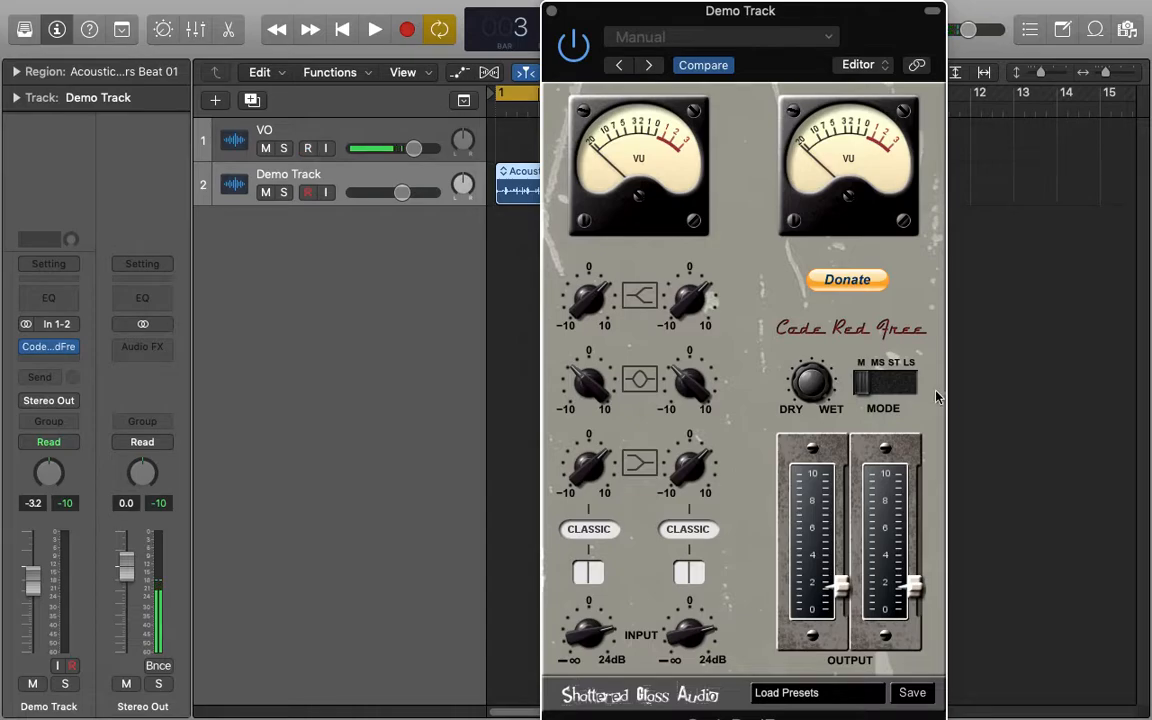
left_click(368, 28)
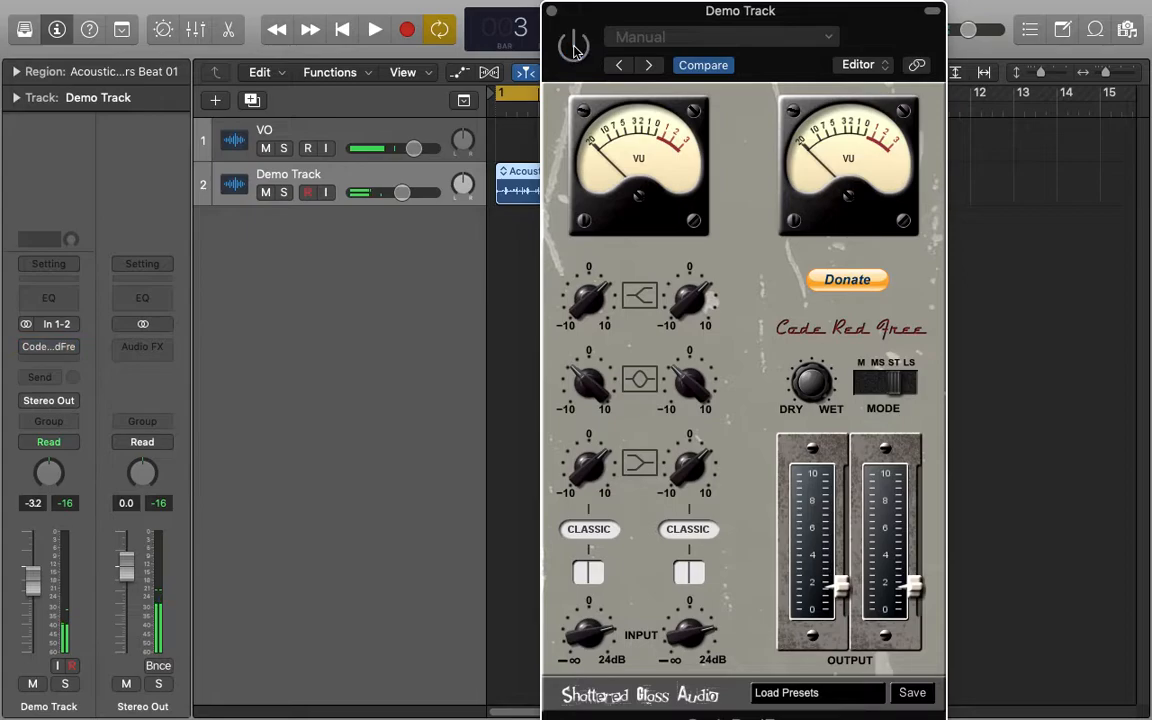
left_click(366, 29)
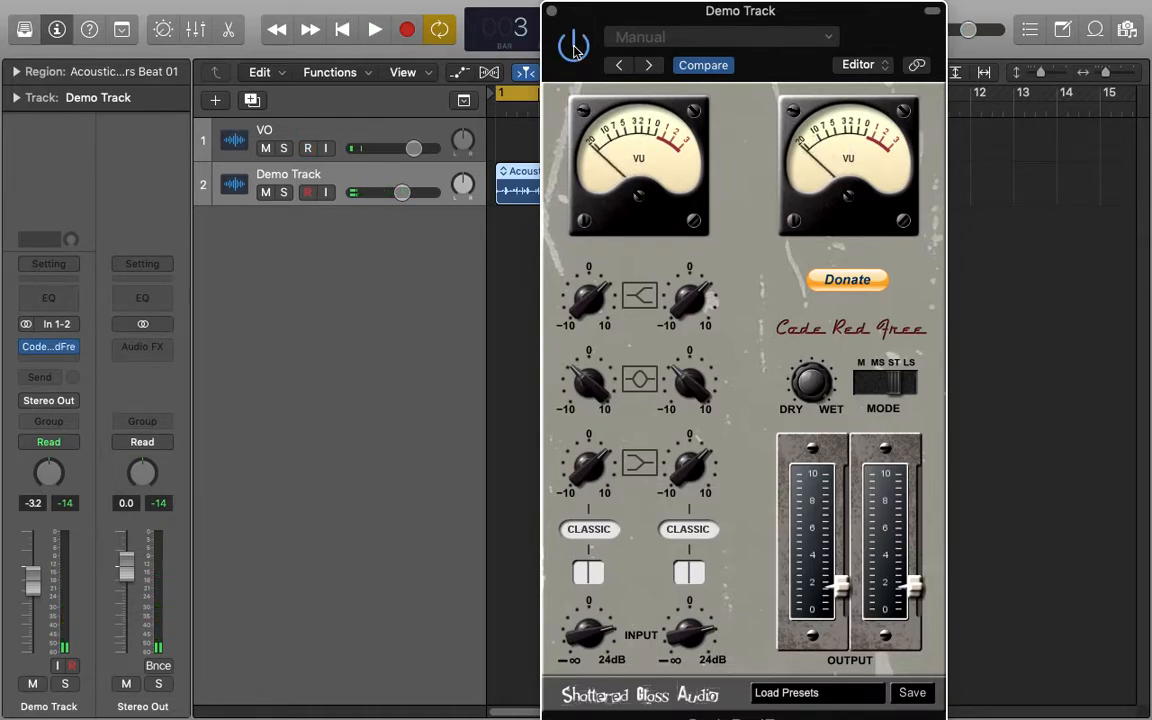
Step: Toggle drum loop playback to audition Code Red Free's raised output levels
left_click(371, 27)
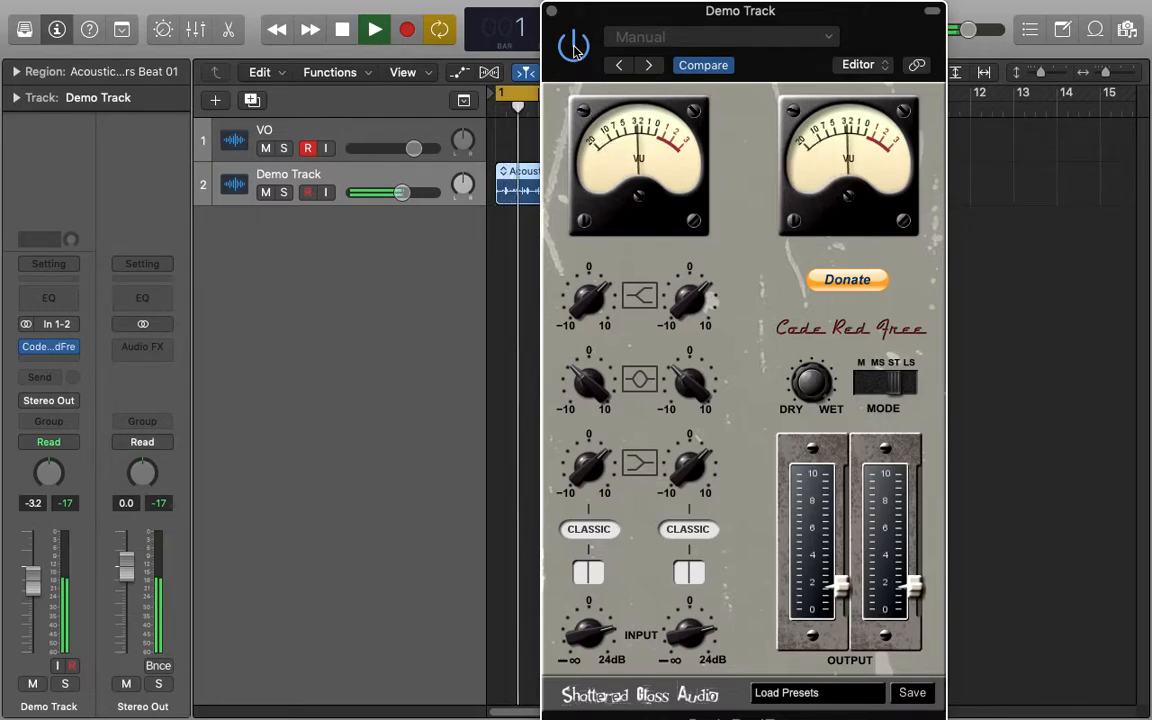
left_click(367, 28)
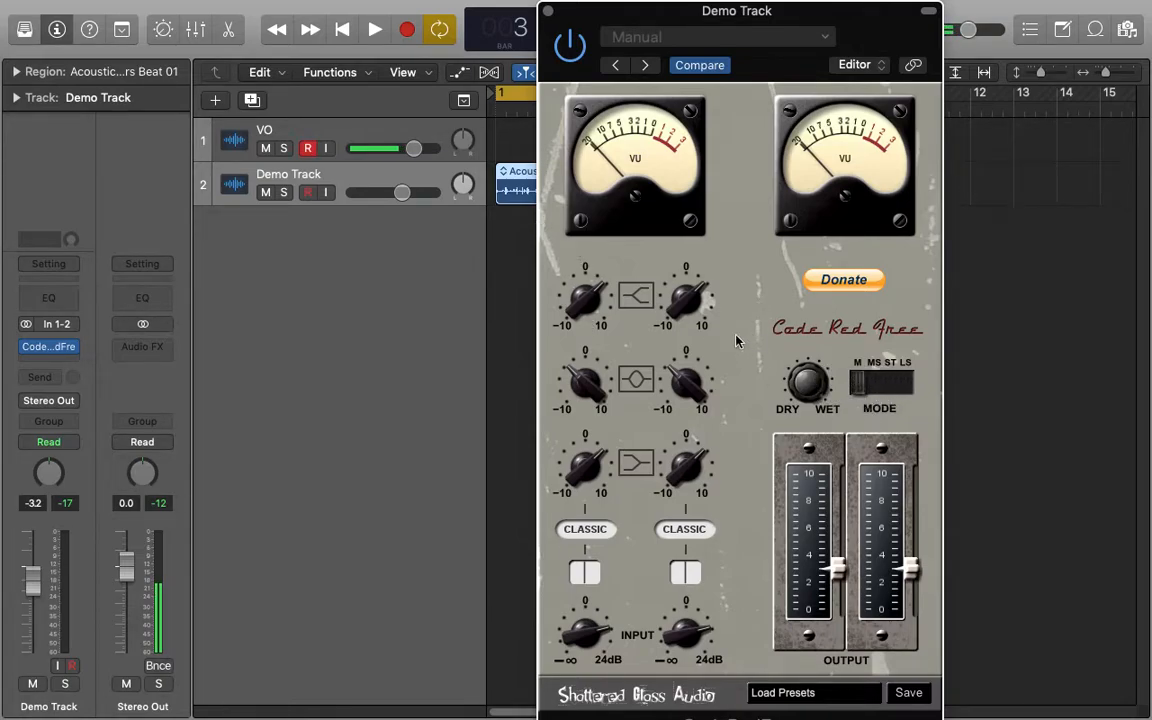
mouse_move(783, 292)
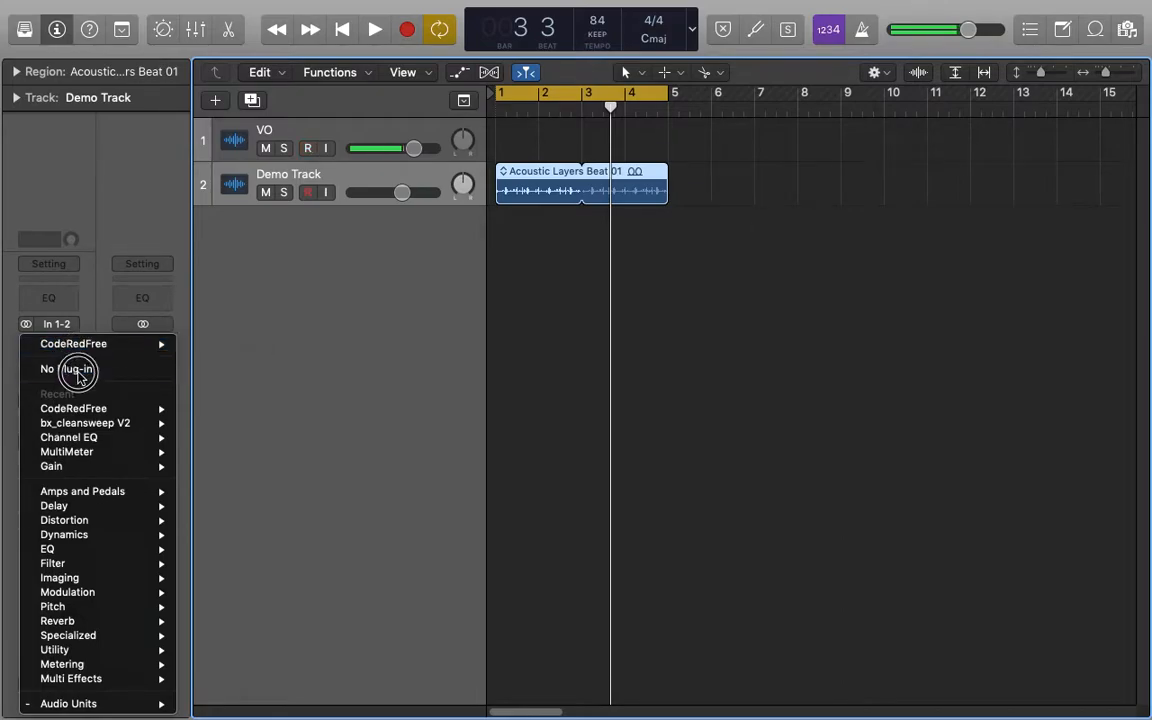
Step: Set the slot to No Plug-in, then load CodeRedFree again at default settings
left_click(78, 369)
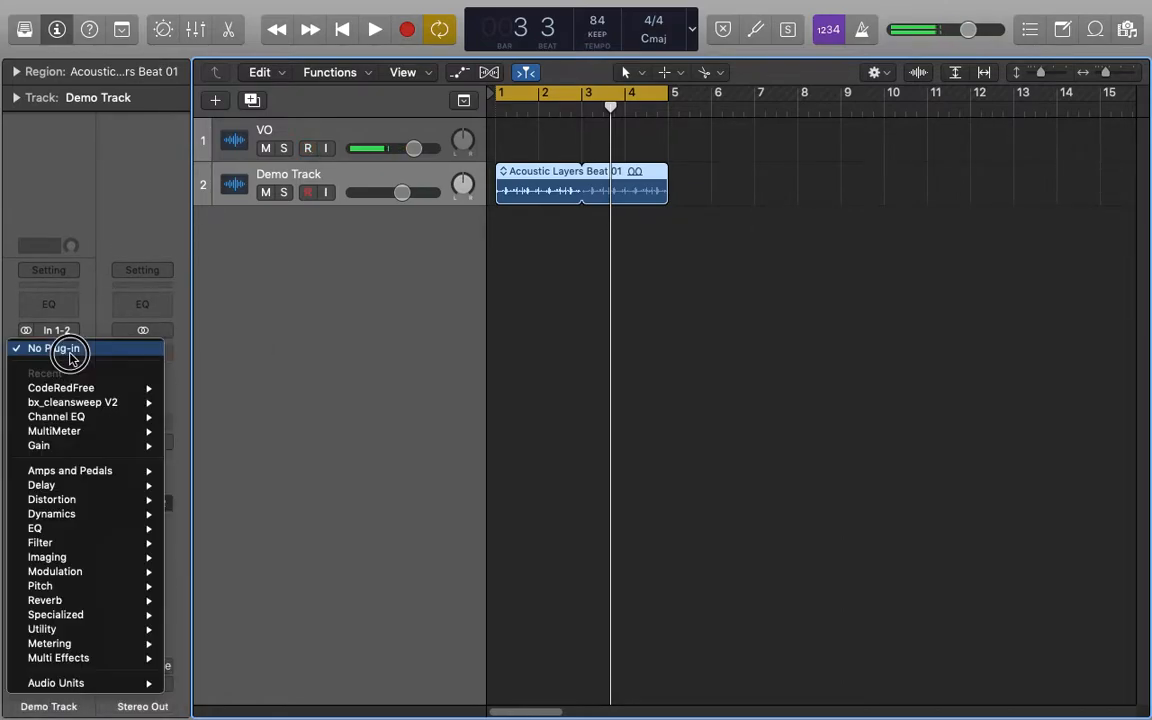
left_click(48, 348)
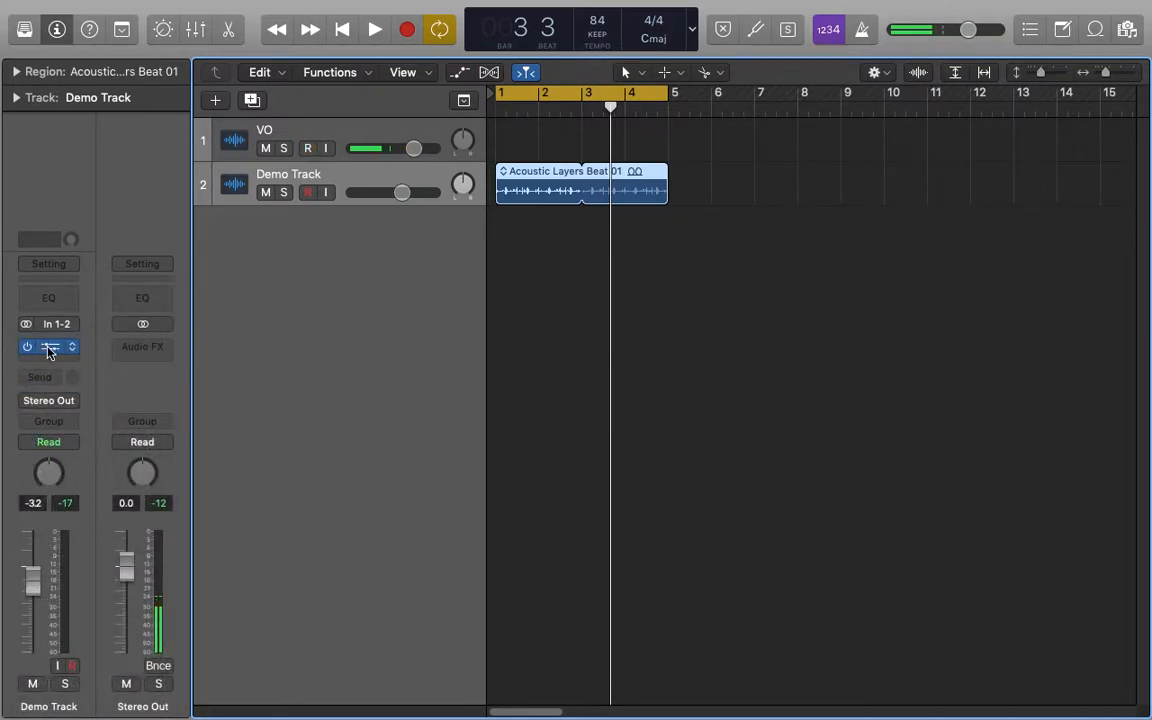
left_click(48, 346)
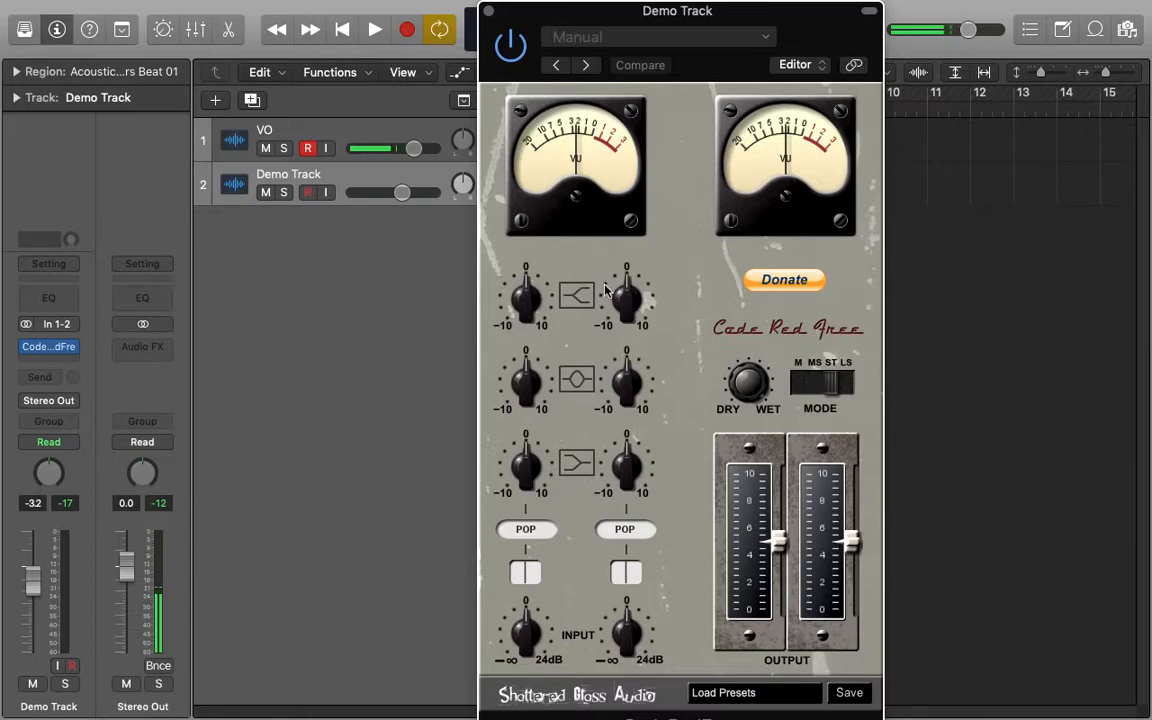
Step: Boost the left high band and the right mid band, then bypass Code Red Free
left_click_drag(677, 11, 705, 11)
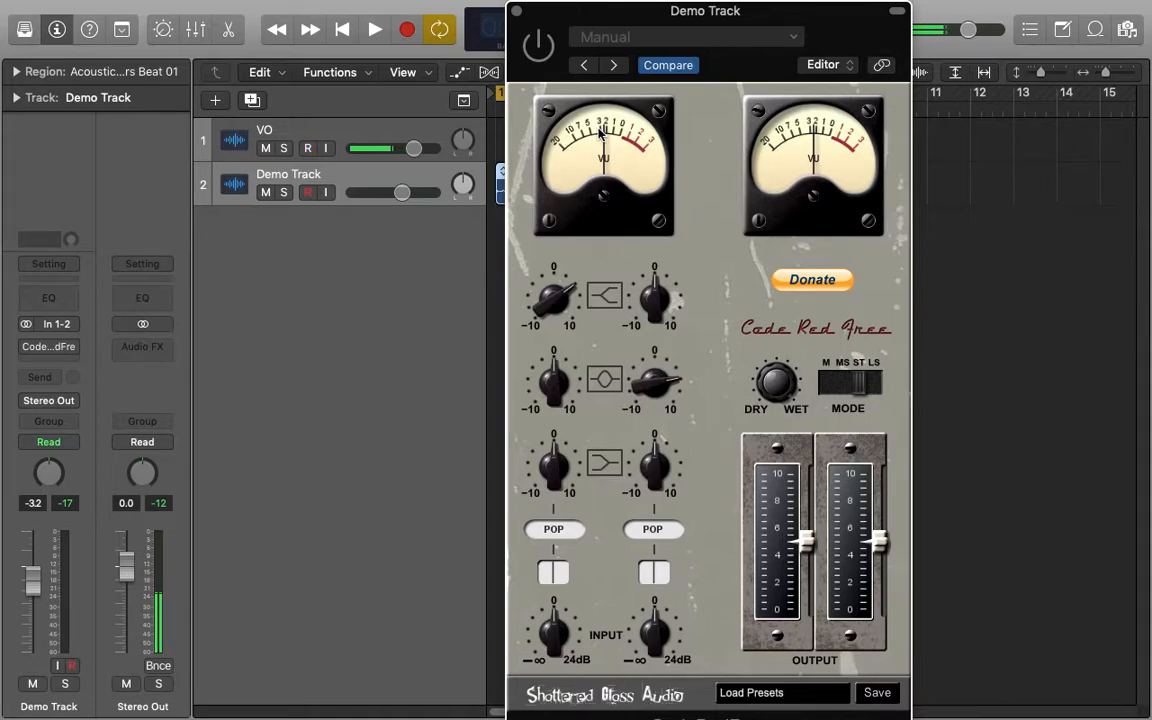
left_click(300, 147)
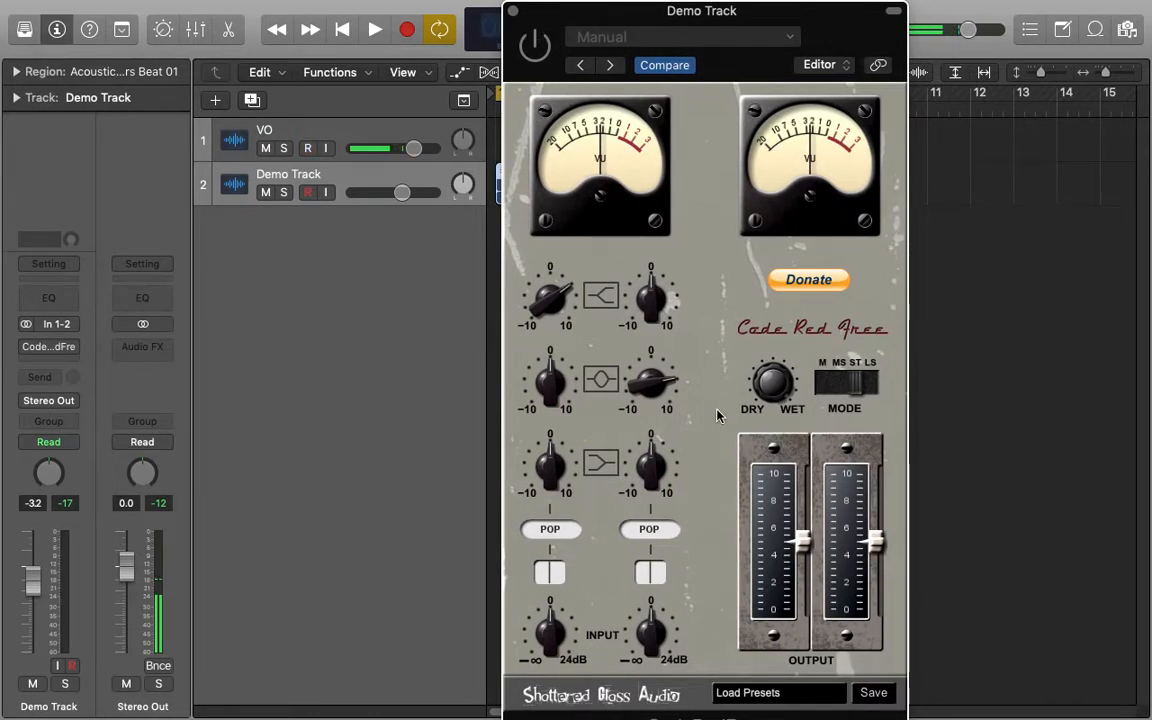
left_click(302, 147)
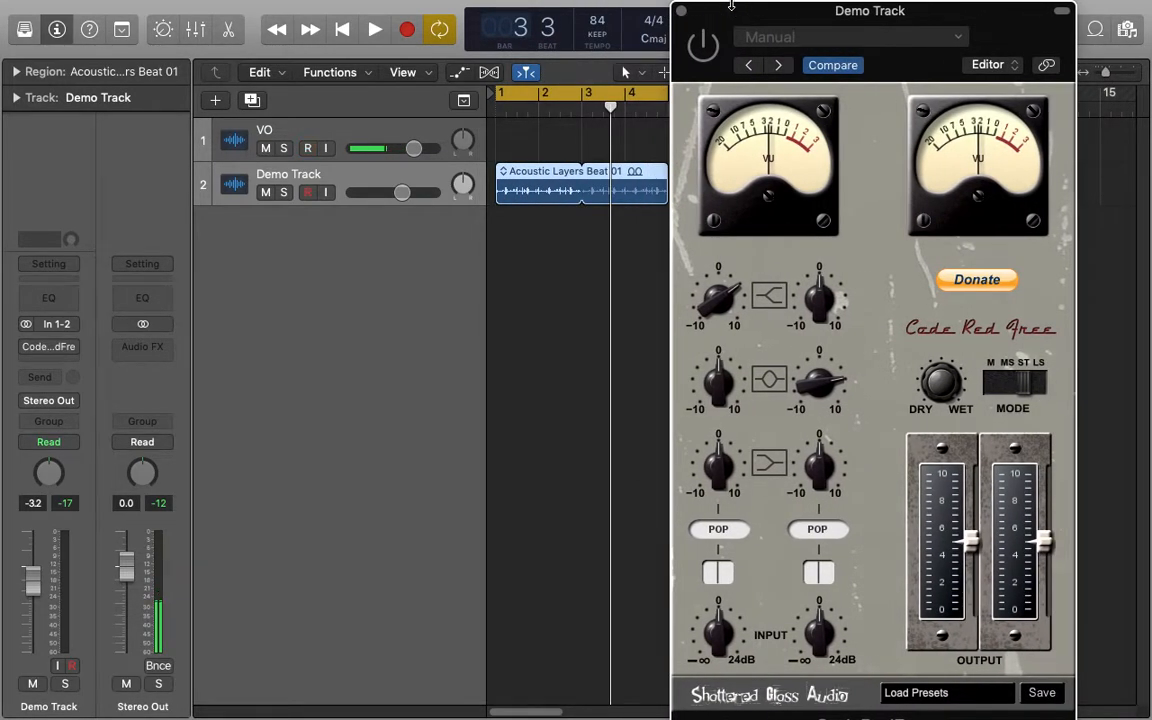
Step: Play the loop with Code Red Free on and open its Manual settings dropdown
left_click(371, 29)
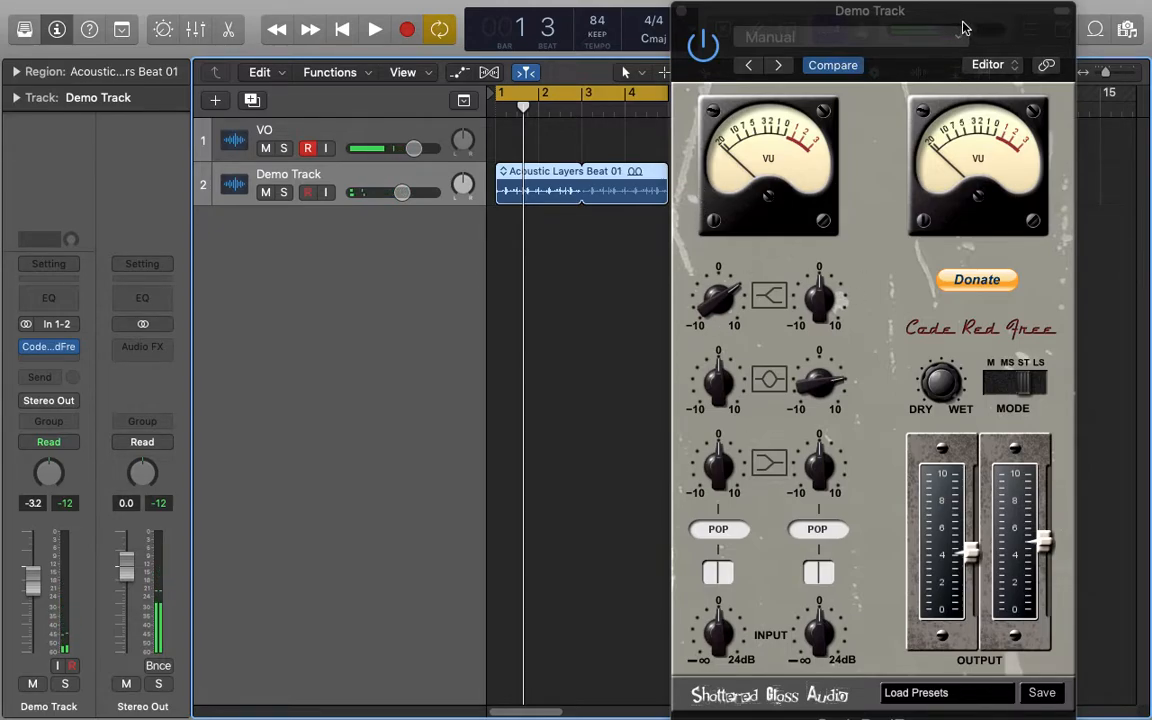
left_click(677, 30)
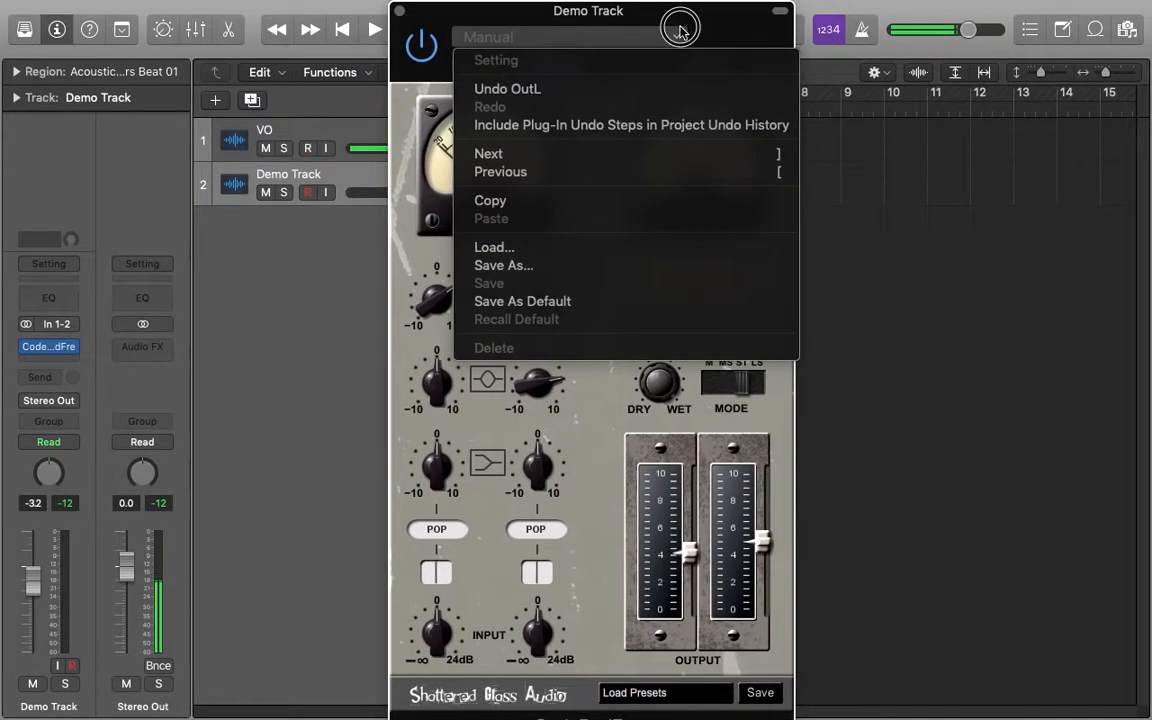